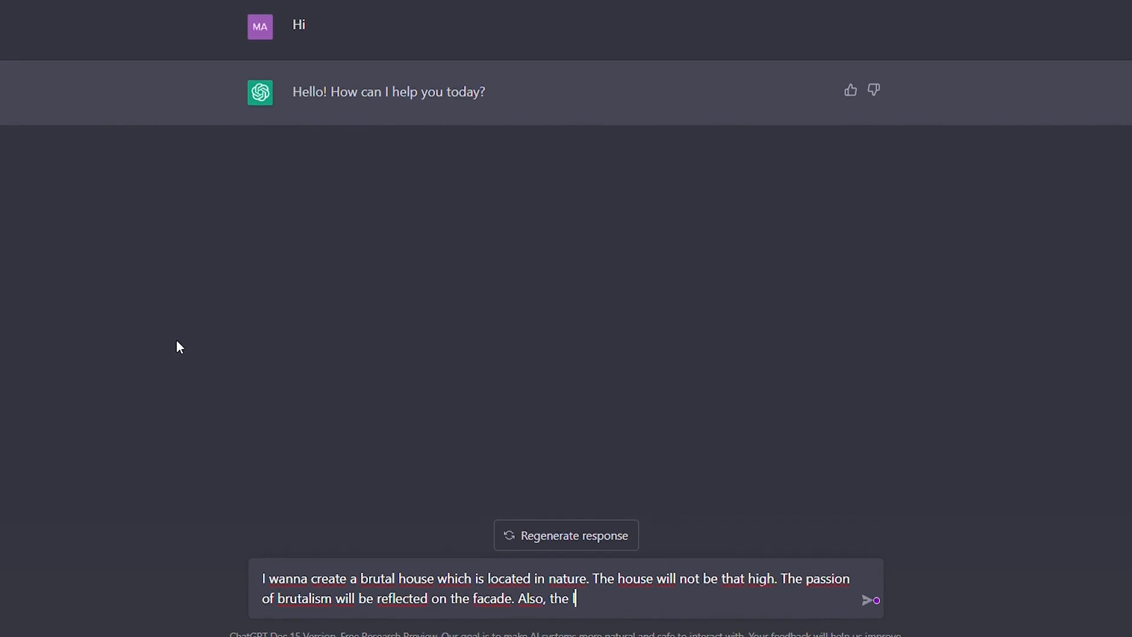
Ask ChatGPT for an image of a well-designed brutalist house's garden, for Stable Diffusion.
type("landscape is very-well designed. I wanna see a image from the garden of the house. So I want to use Stable Diffusion. However, can you crea")
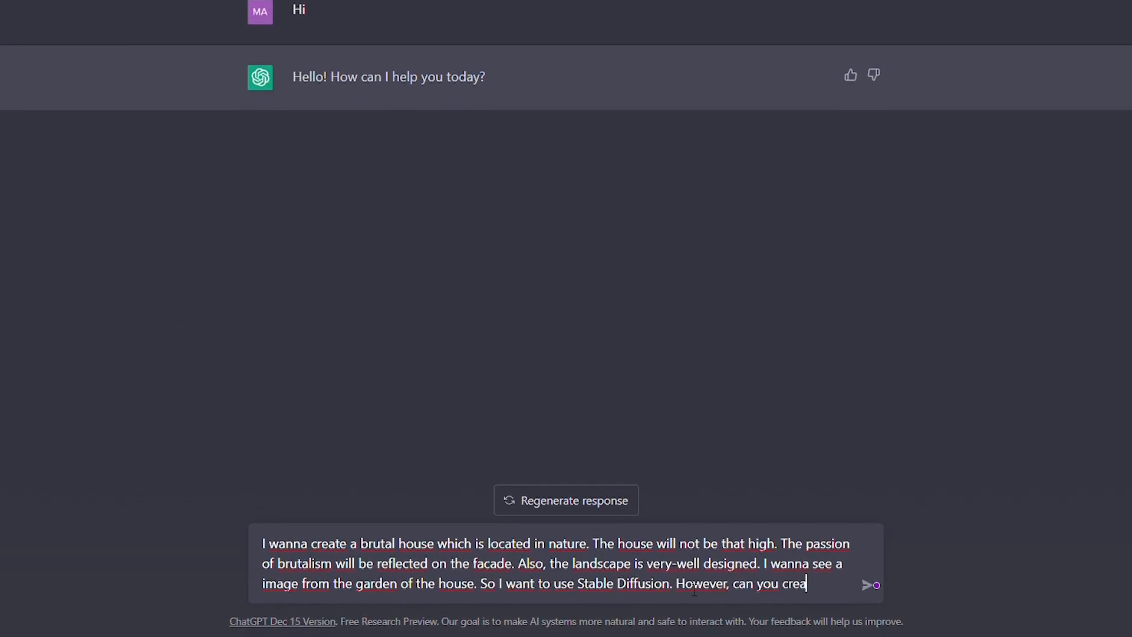
left_click(867, 585)
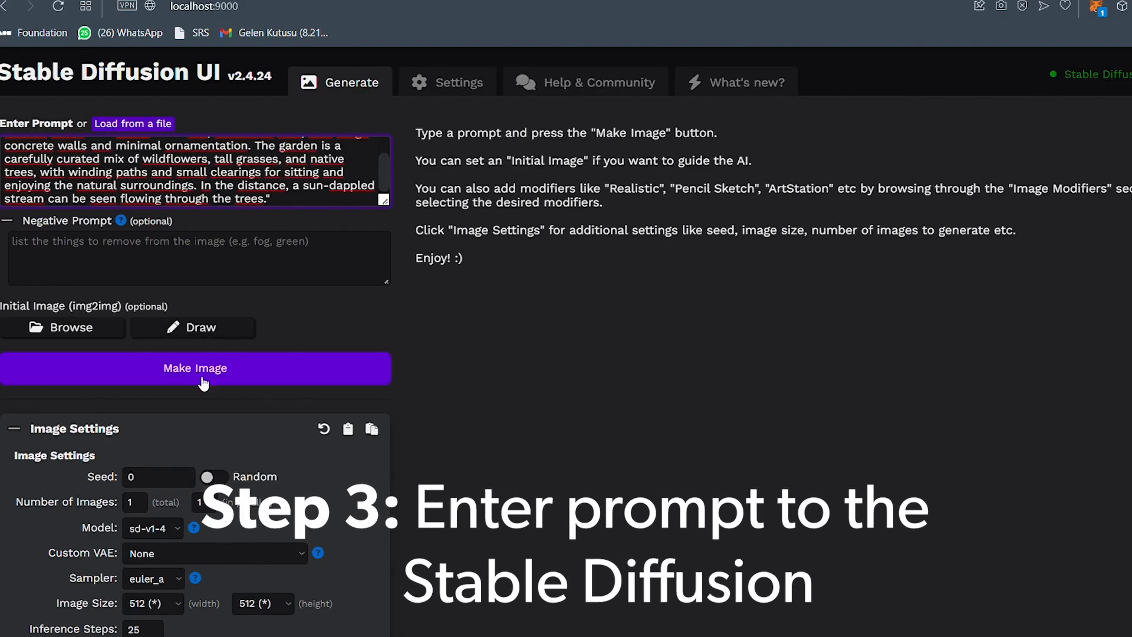
Start generating the single-story brutalist forest home image with Make Image.
scroll("down", 3)
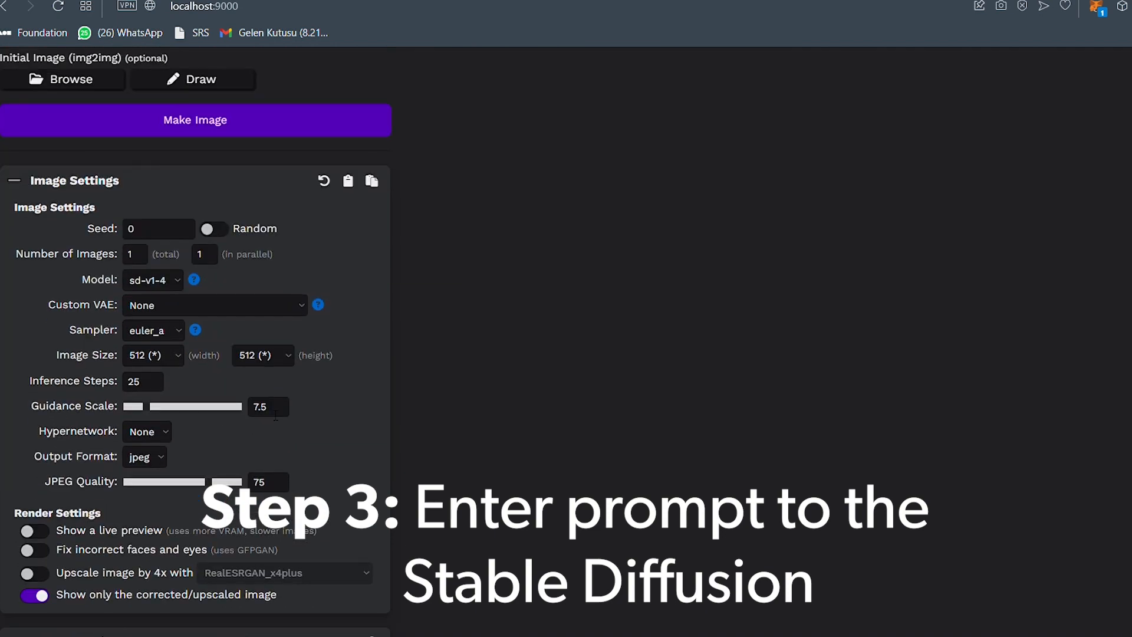
mouse_move(306, 422)
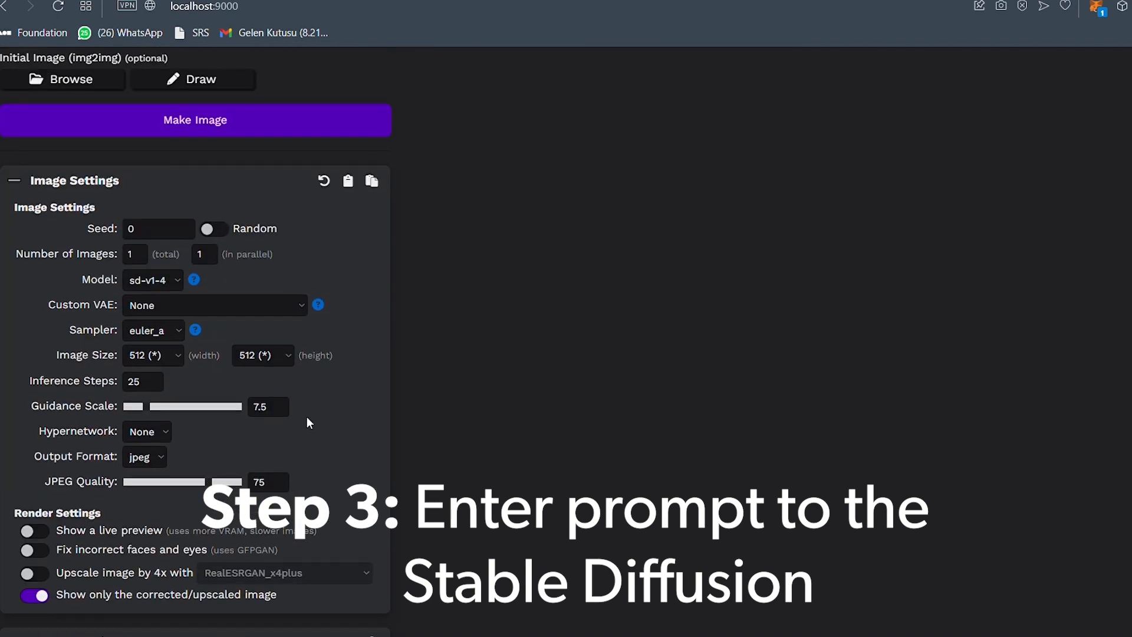
left_click(195, 119)
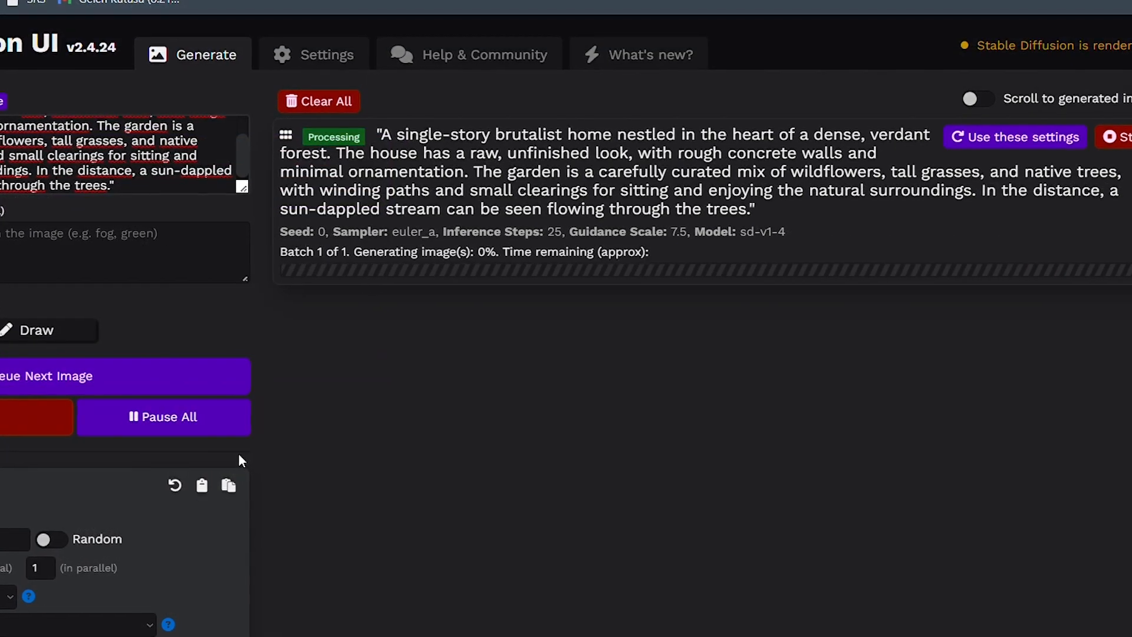